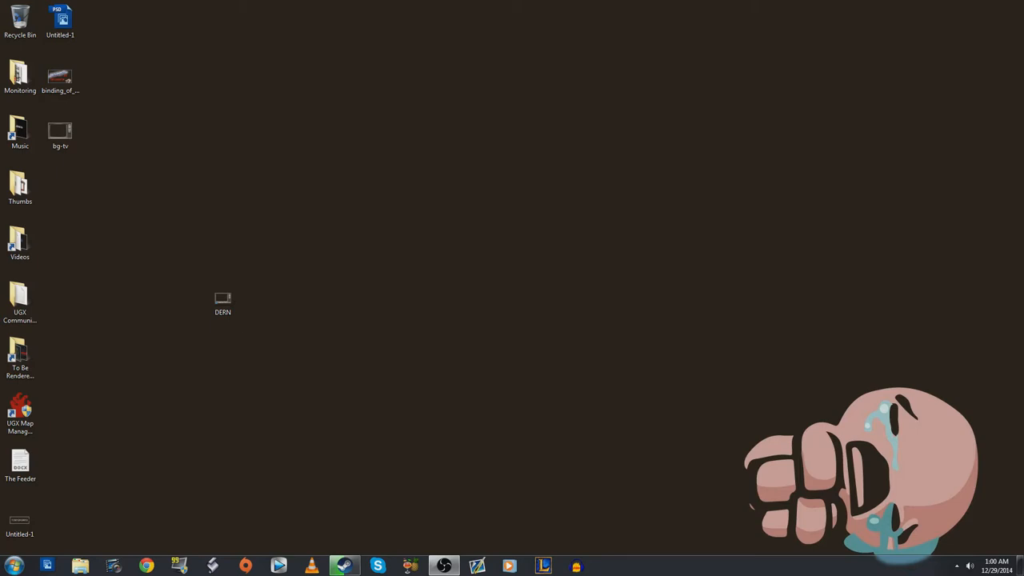
Open Windows Explorer from the taskbar to show the Libraries window
{"action": "left_click", "coordinate": [80, 567]}
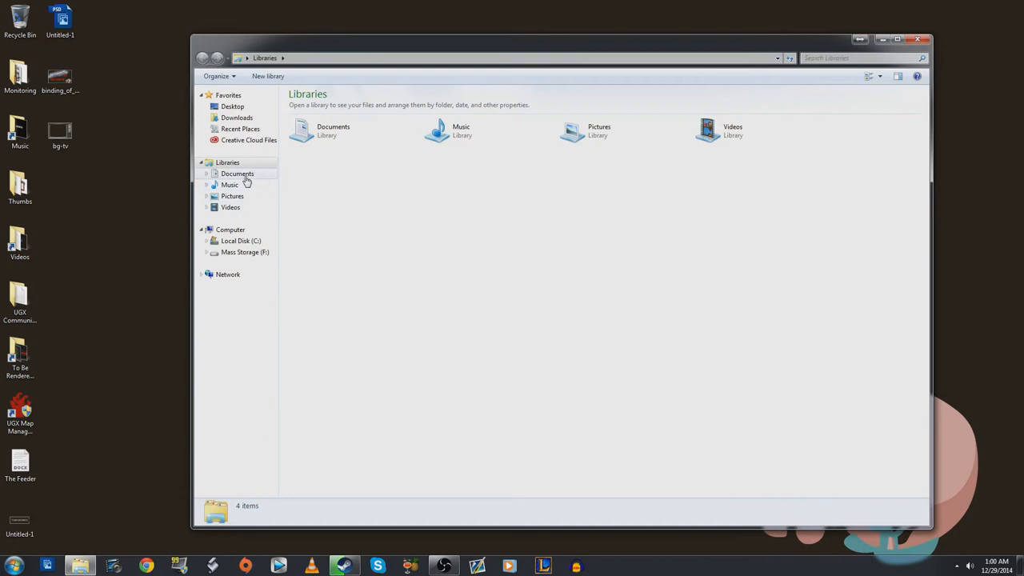
Navigate through Documents and my games to the Binding of Isaac Rebirth folder and select the options file
{"action": "double_click", "coordinate": [237, 174]}
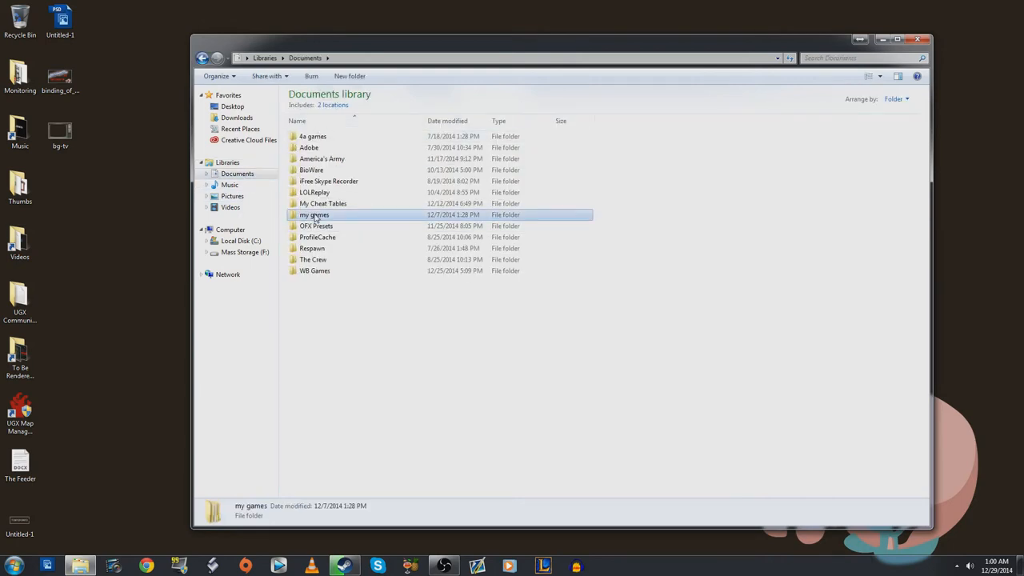
{"action": "double_click", "coordinate": [315, 214]}
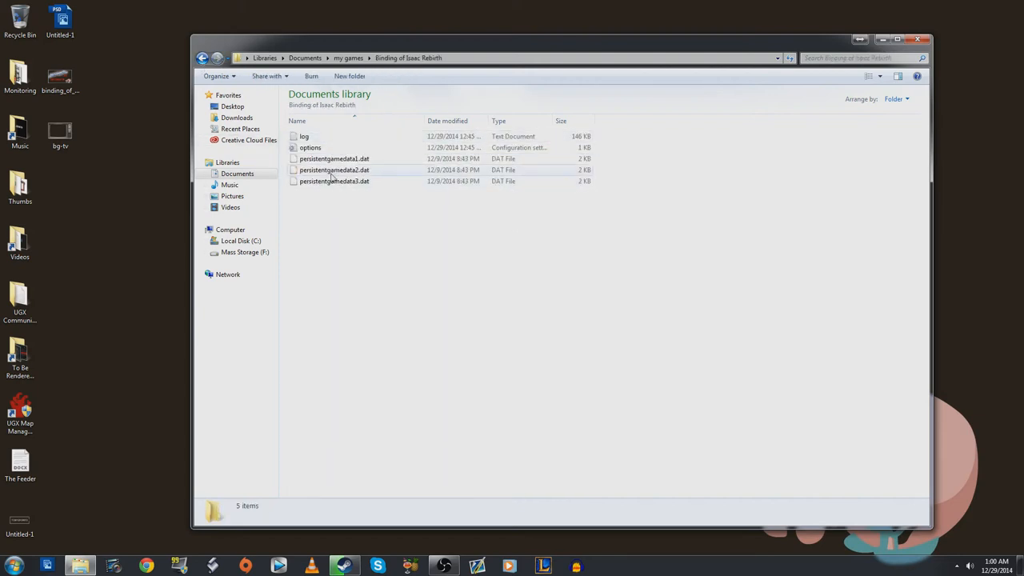
{"action": "left_click", "coordinate": [311, 147]}
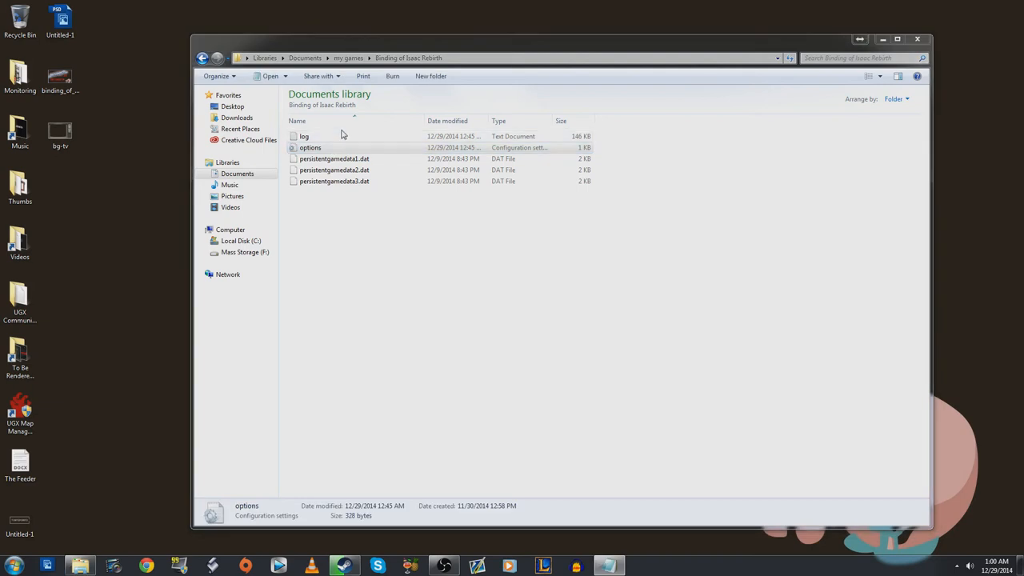
Open the options file in Notepad and select the ControllerHotplug value
{"action": "double_click", "coordinate": [311, 148]}
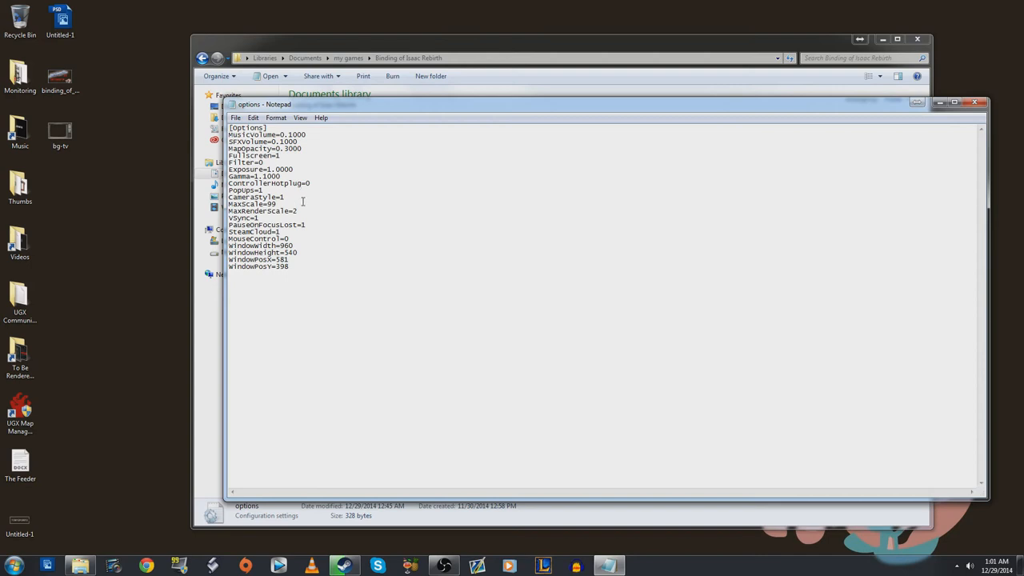
{"action": "mouse_move", "coordinate": [298, 198]}
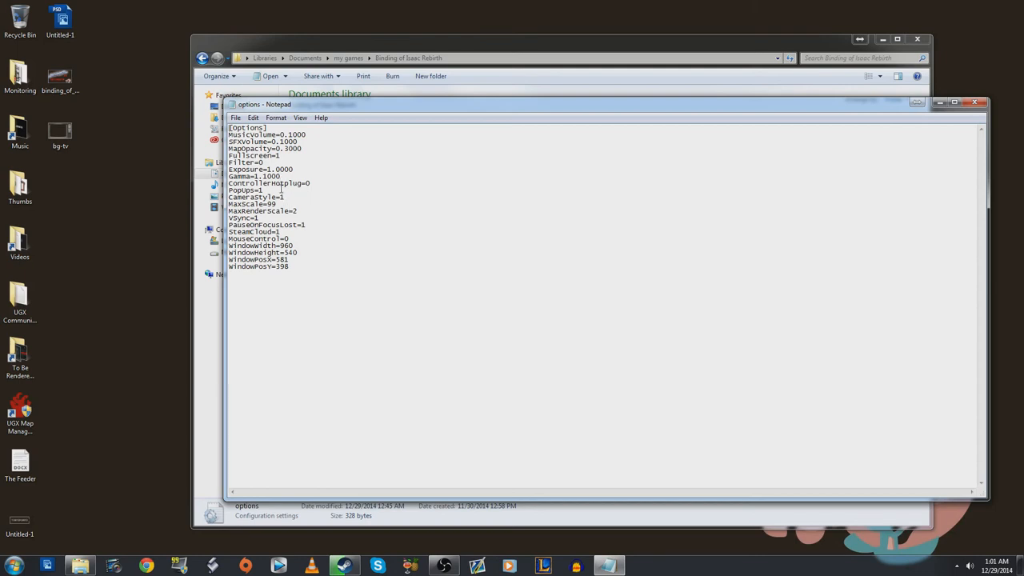
{"action": "double_click", "coordinate": [280, 183]}
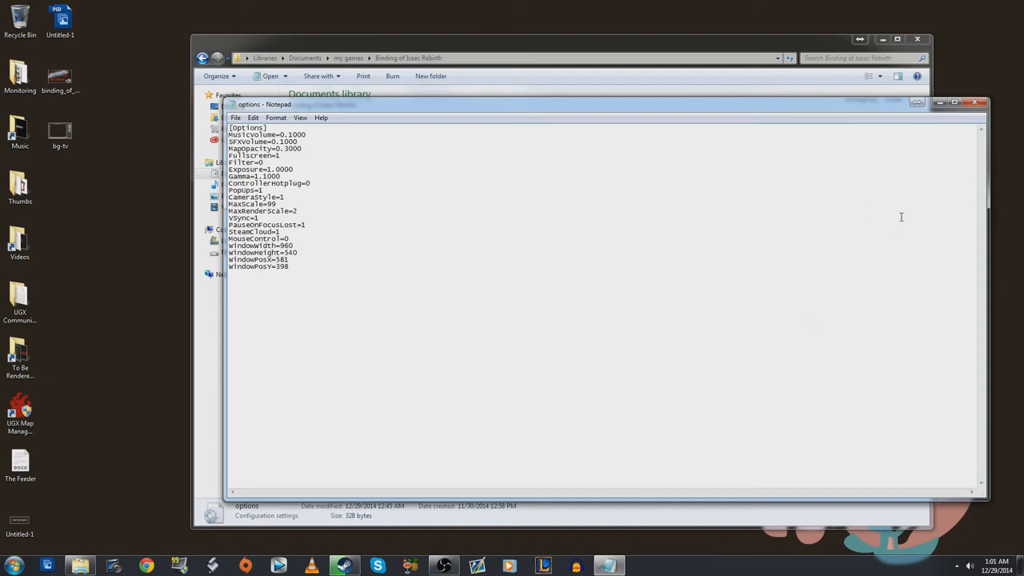
{"action": "left_click", "coordinate": [975, 102]}
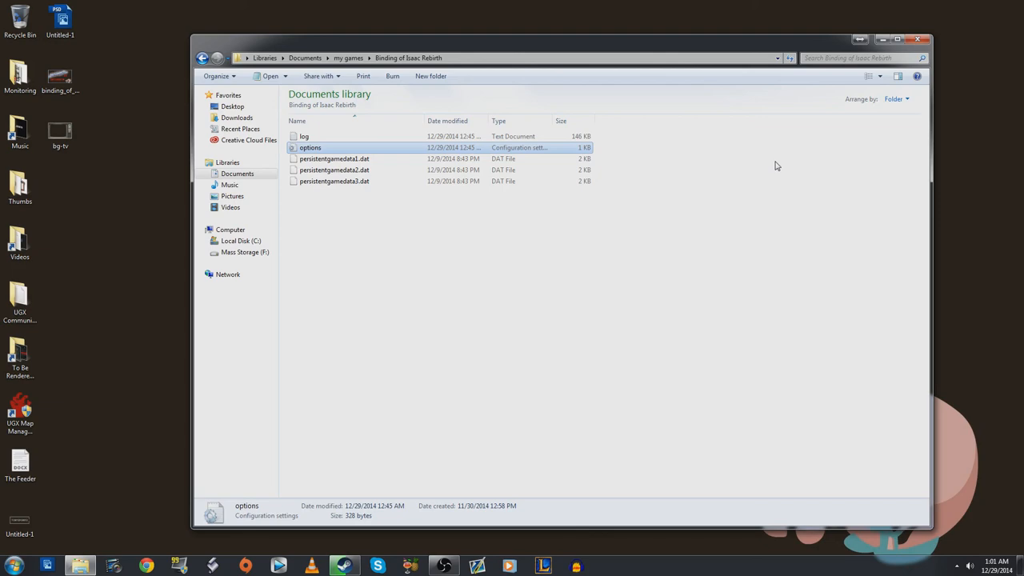
{"action": "mouse_move", "coordinate": [776, 164]}
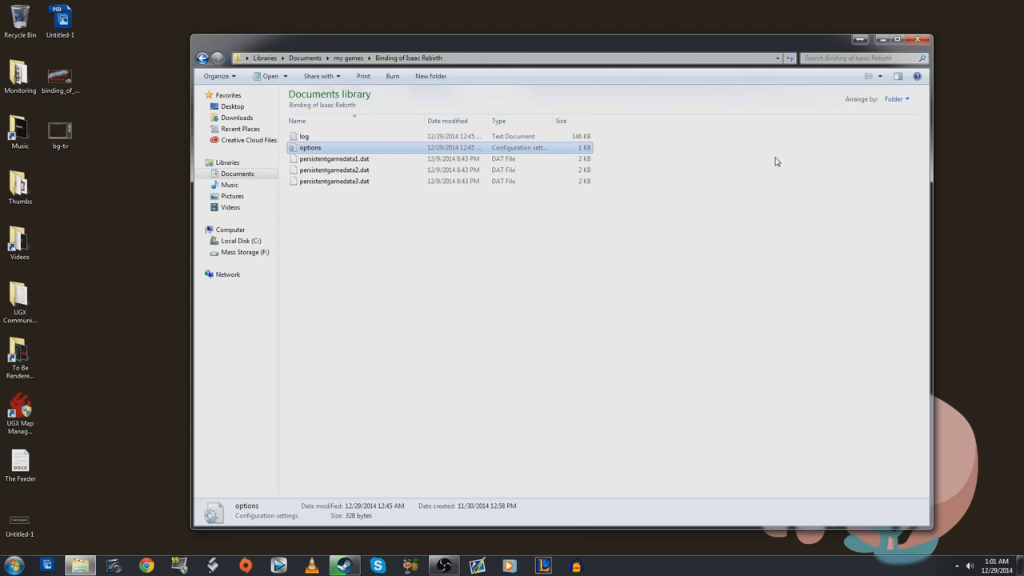